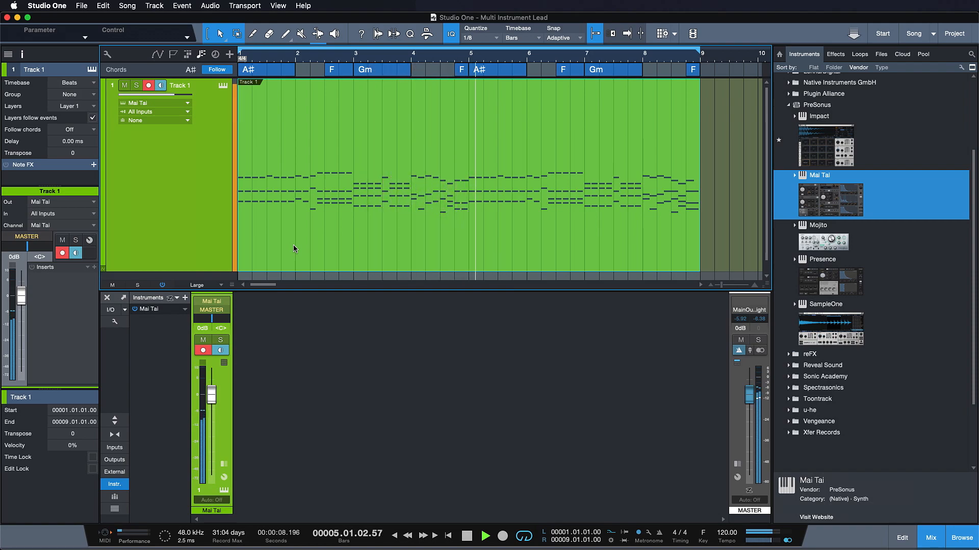
- Check Track 1's Mai Tai, then drag in a new Mai Tai 'Chords (Low)' track
{"action": "left_click", "coordinate": [486, 537]}
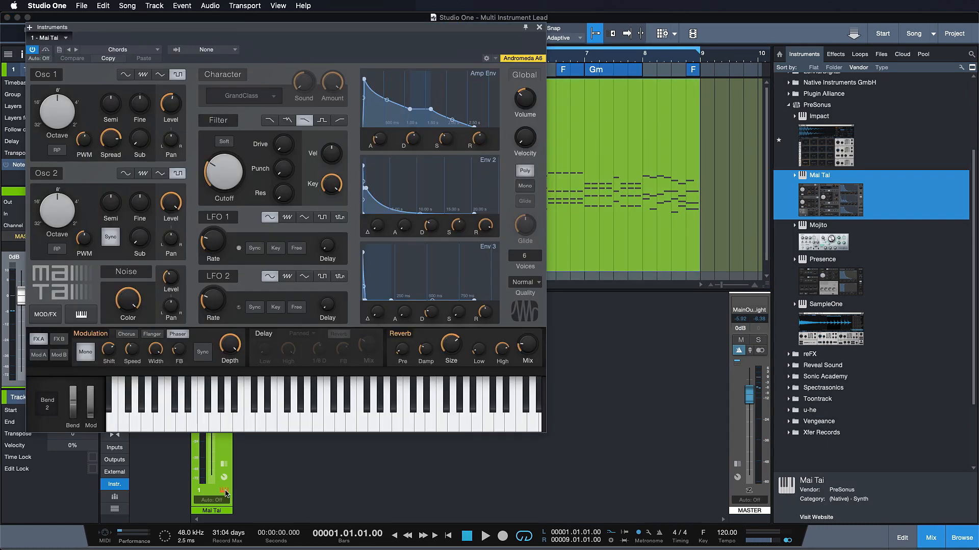
{"action": "left_click", "coordinate": [538, 27]}
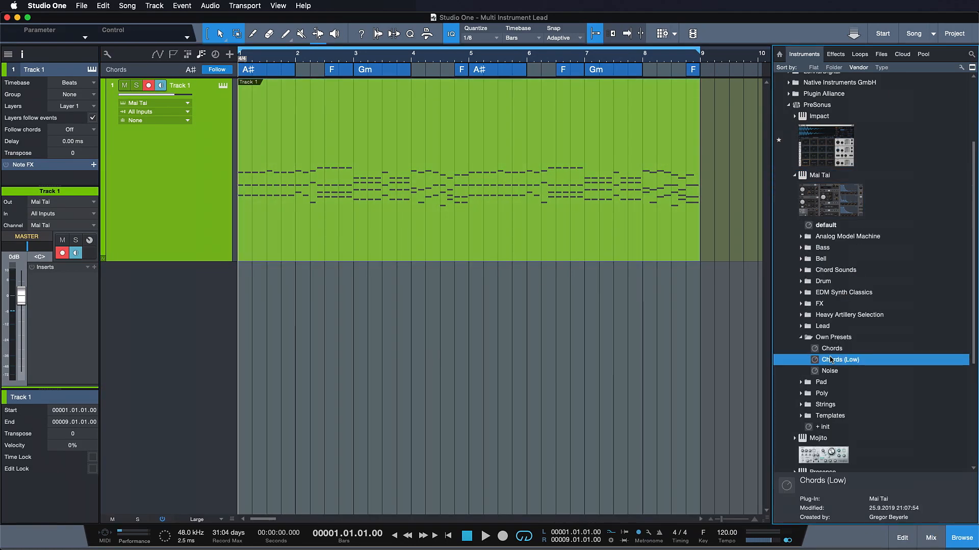
{"action": "left_click_drag", "start_coordinate": [840, 360], "coordinate": [264, 329]}
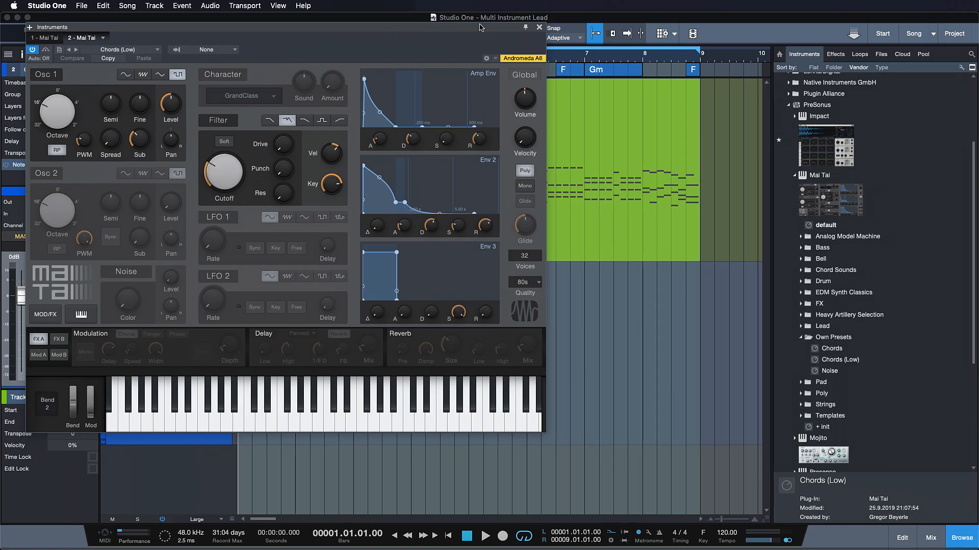
{"action": "left_click", "coordinate": [539, 27]}
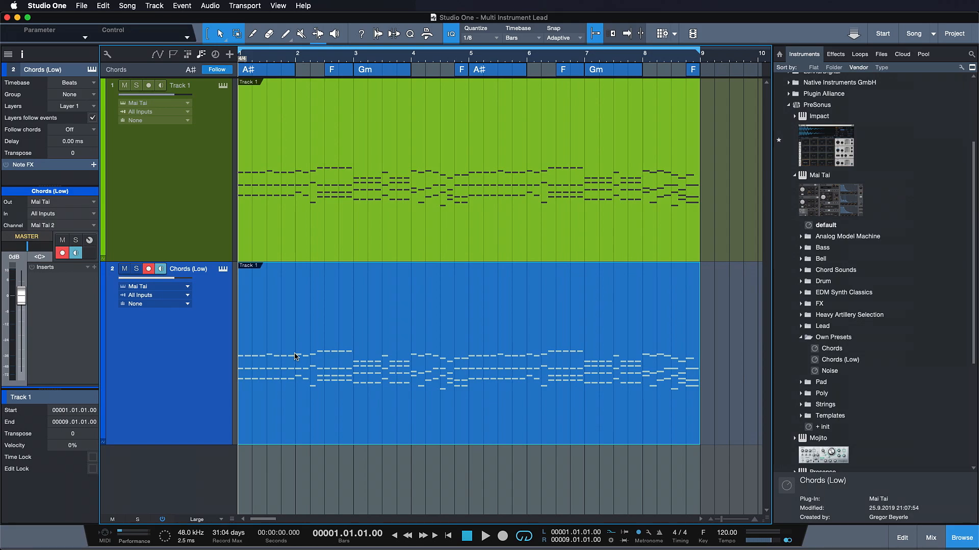
{"action": "left_click", "coordinate": [180, 86]}
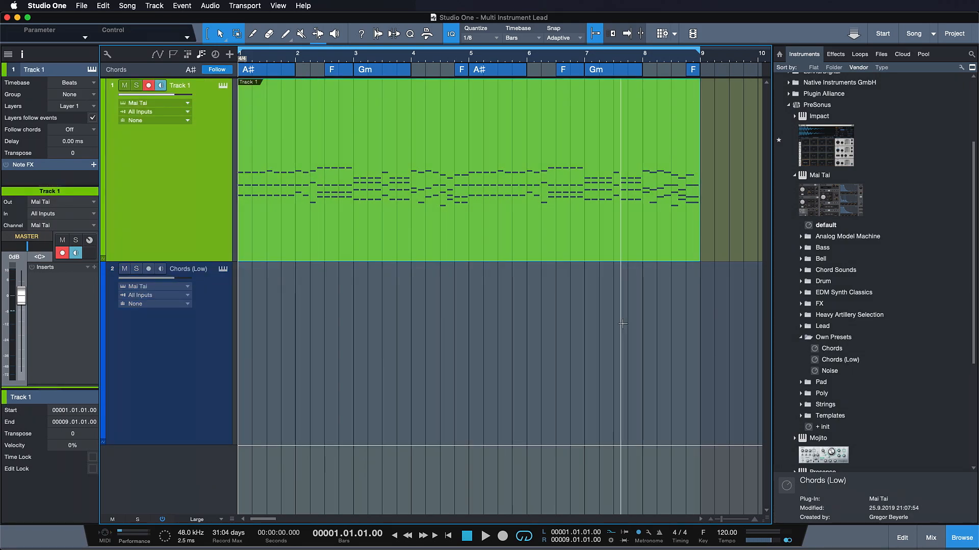
{"action": "mouse_move", "coordinate": [816, 364]}
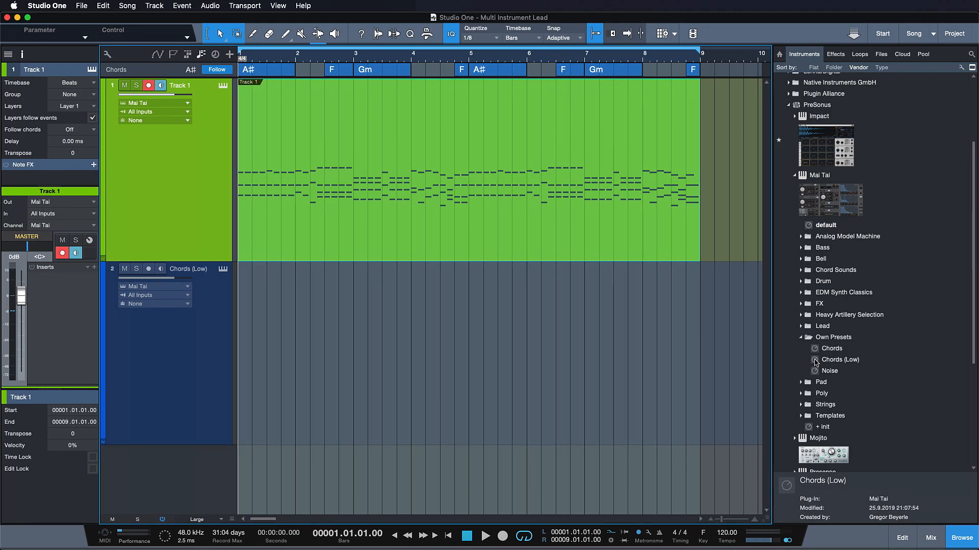
- Drop the Mai Tai 'Chords (Low)' preset onto Track 1's instrument
{"action": "left_click", "coordinate": [840, 359]}
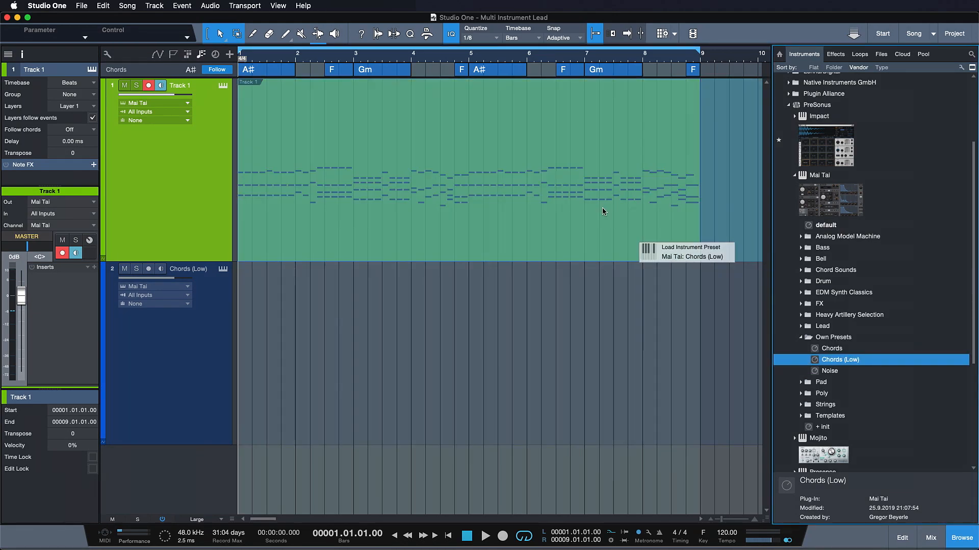
{"action": "mouse_move", "coordinate": [284, 165]}
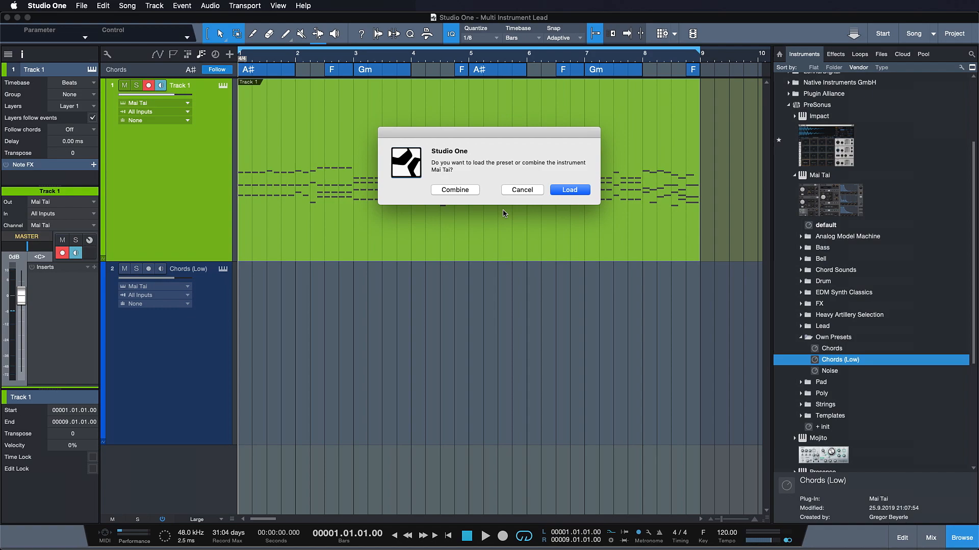
- Combine Chords (Low) with Track 1's Mai Tai and expand the layer channels in the console
{"action": "left_click", "coordinate": [454, 190]}
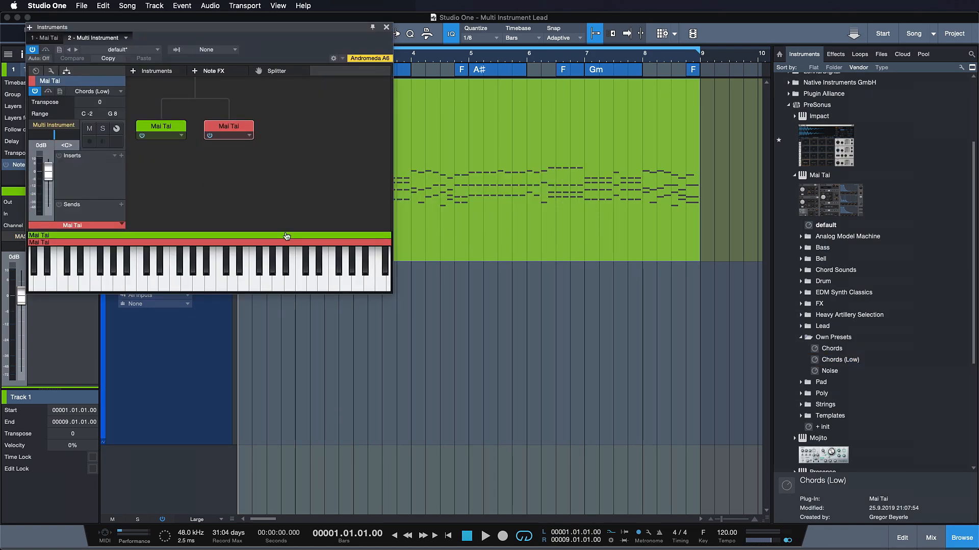
{"action": "left_click", "coordinate": [930, 537]}
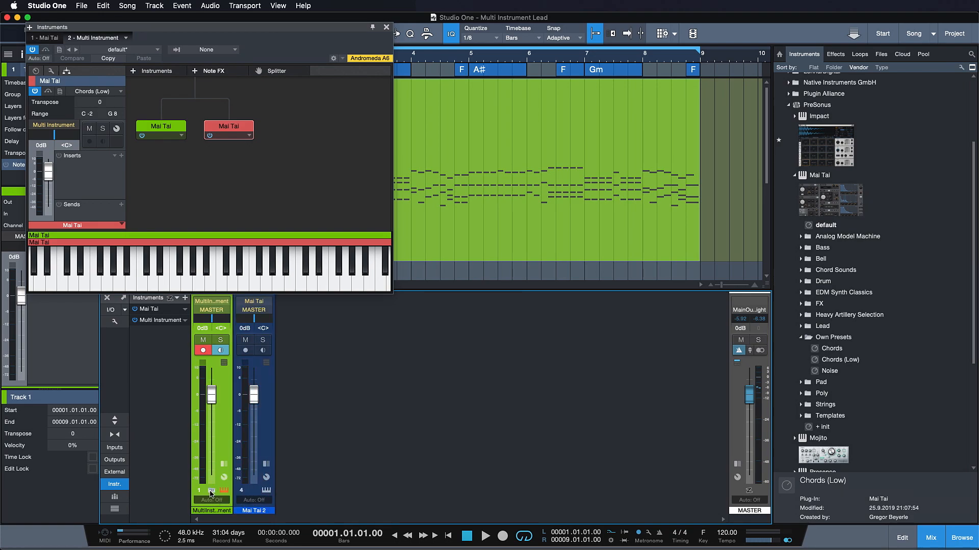
{"action": "mouse_move", "coordinate": [172, 312]}
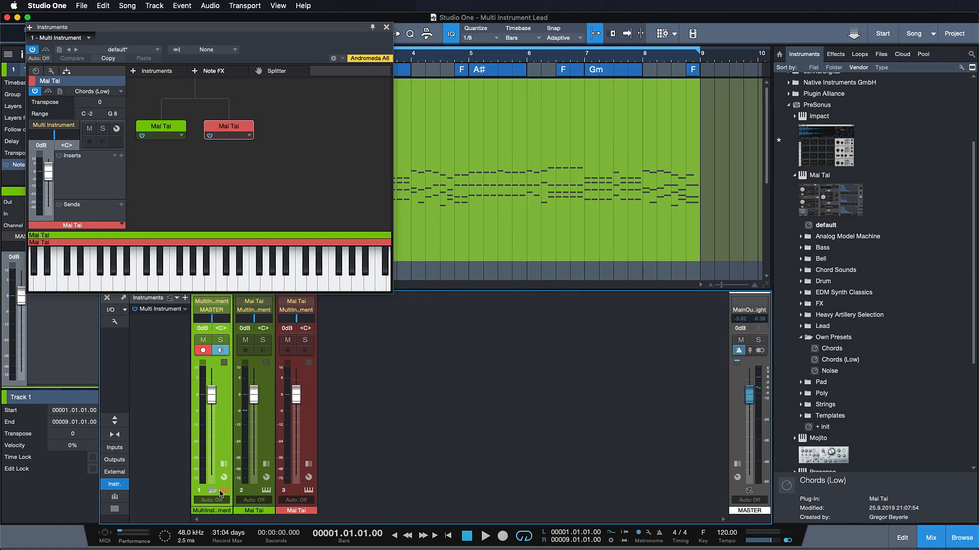
{"action": "mouse_move", "coordinate": [245, 454]}
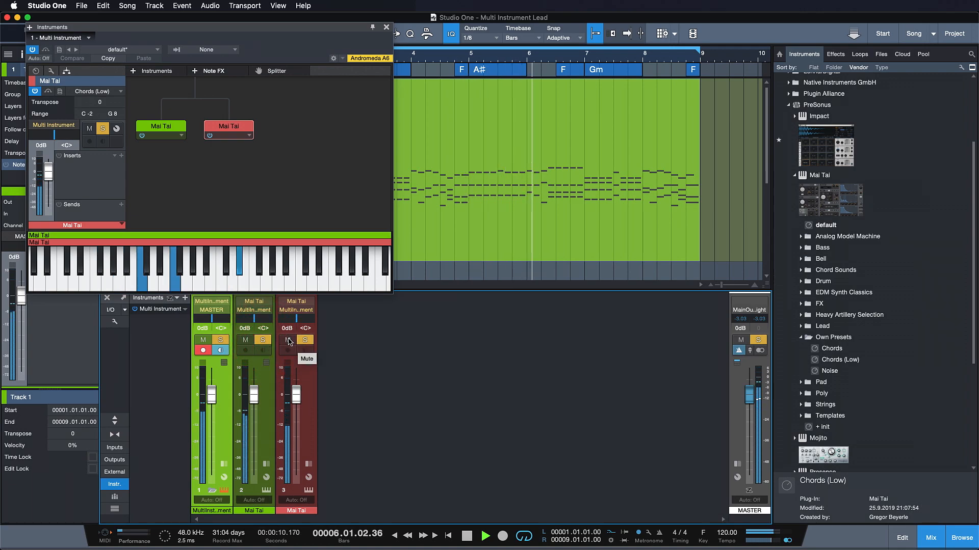
- Mute and solo the second Mai Tai layer channel to audition each layer
{"action": "left_click", "coordinate": [287, 340]}
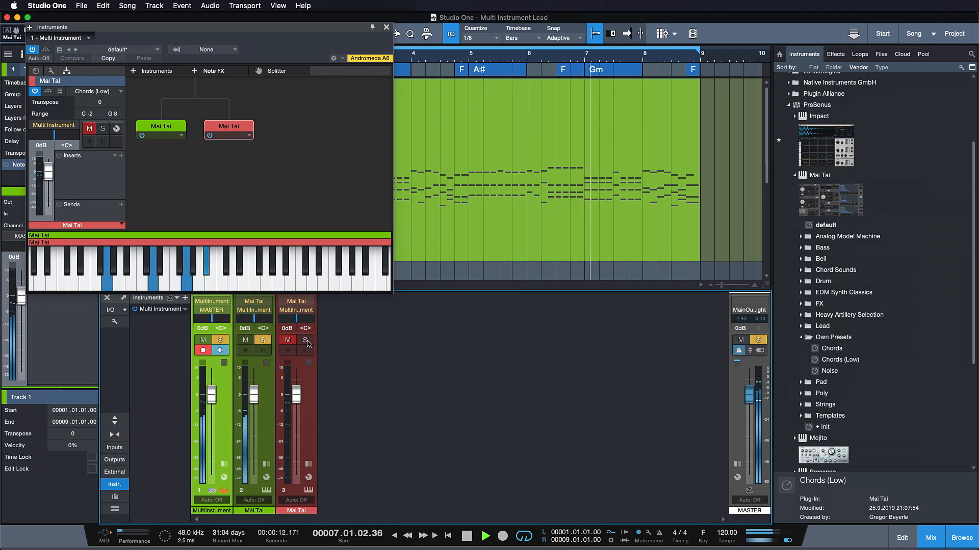
{"action": "left_click", "coordinate": [306, 339]}
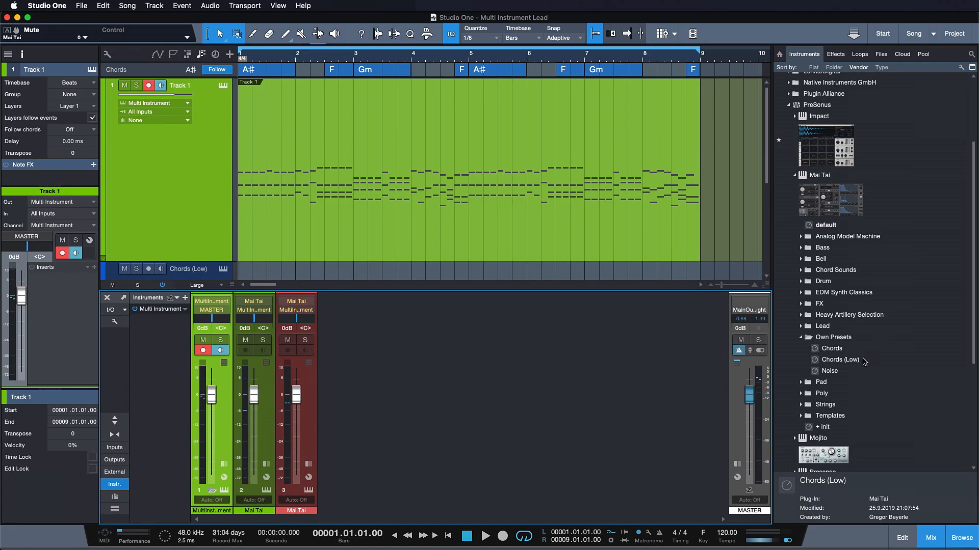
- Combine the Mai Tai 'Noise' preset into Track 1 as a third layer
{"action": "left_click", "coordinate": [830, 371]}
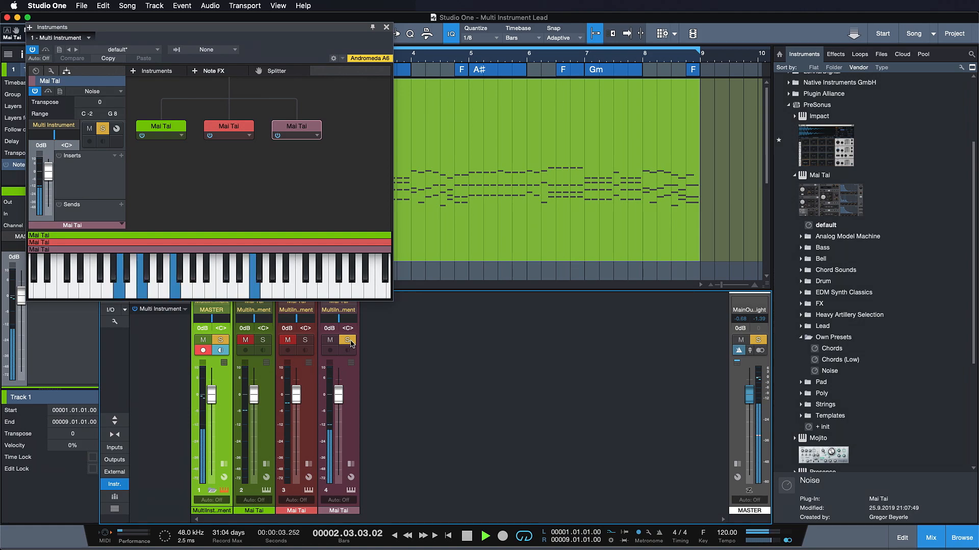
- Solo the Noise layer, lower its fader to -1.6 dB, then mute and unmute it
{"action": "left_click", "coordinate": [459, 536]}
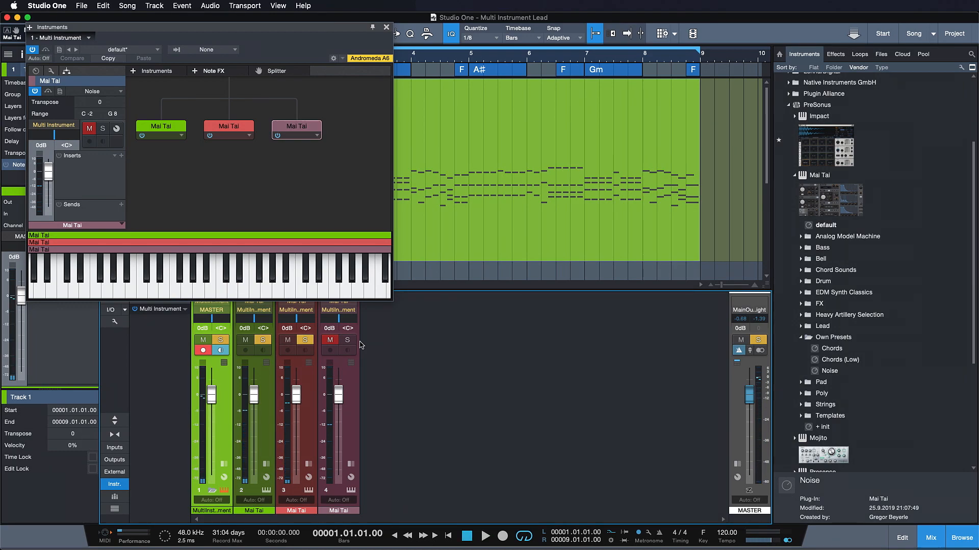
{"action": "mouse_move", "coordinate": [347, 339]}
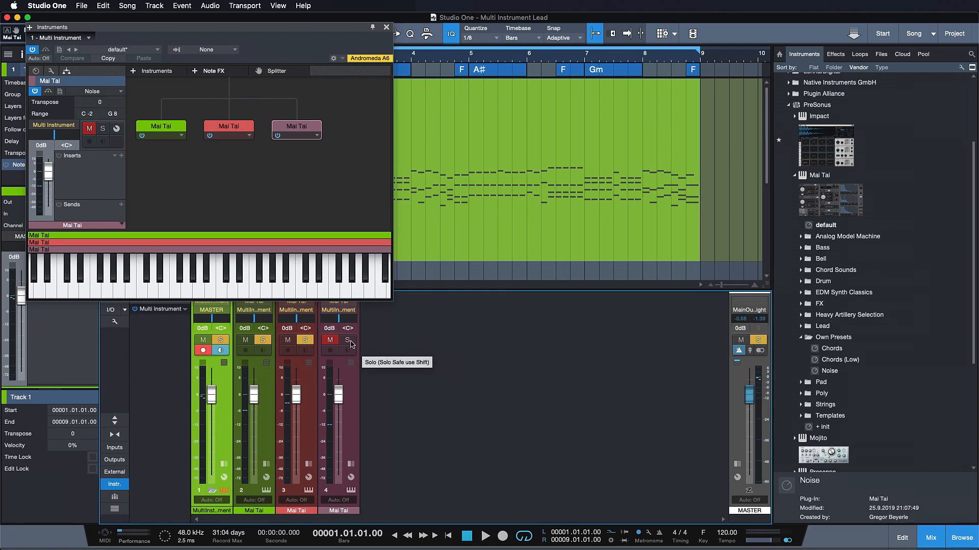
{"action": "left_click", "coordinate": [347, 340]}
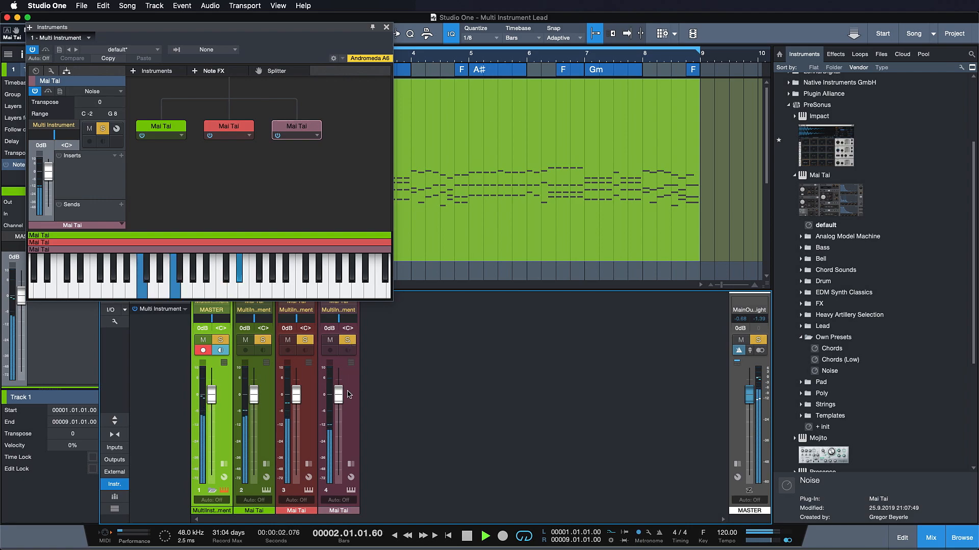
{"action": "left_click_drag", "start_coordinate": [337, 387], "coordinate": [337, 396]}
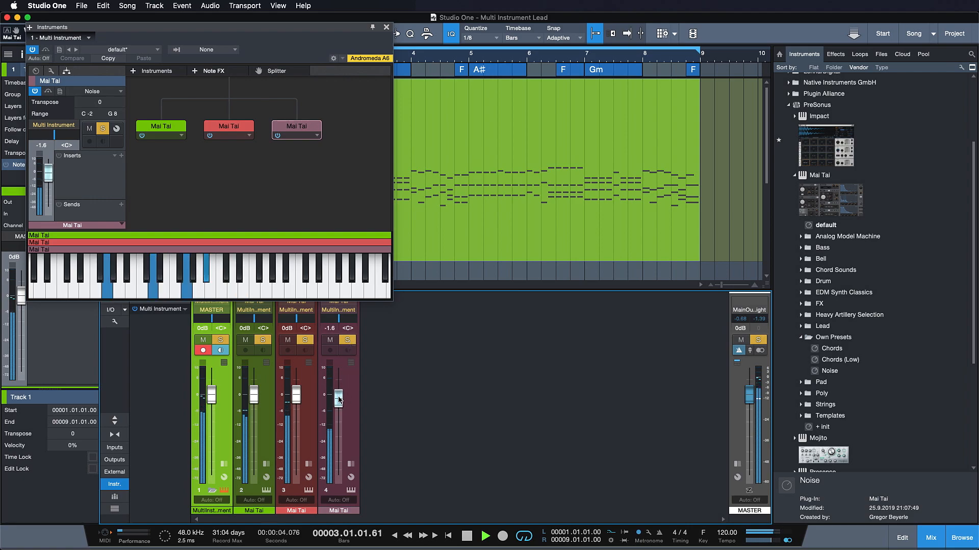
{"action": "left_click", "coordinate": [328, 340]}
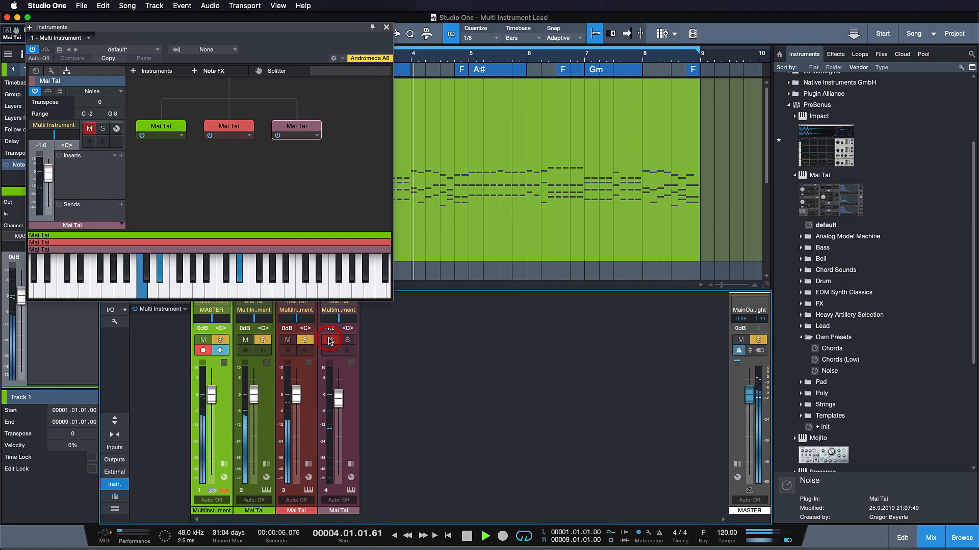
{"action": "left_click", "coordinate": [347, 341]}
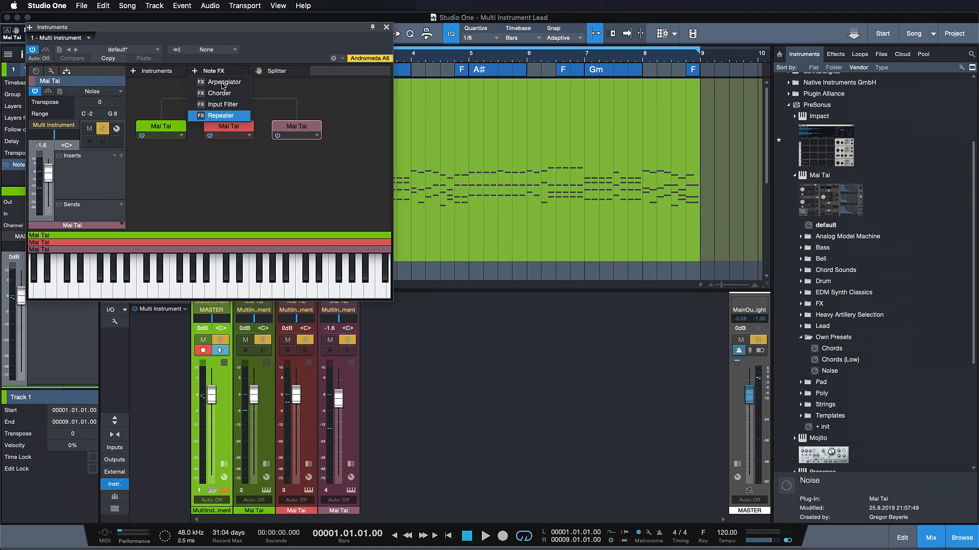
{"action": "mouse_move", "coordinate": [223, 81]}
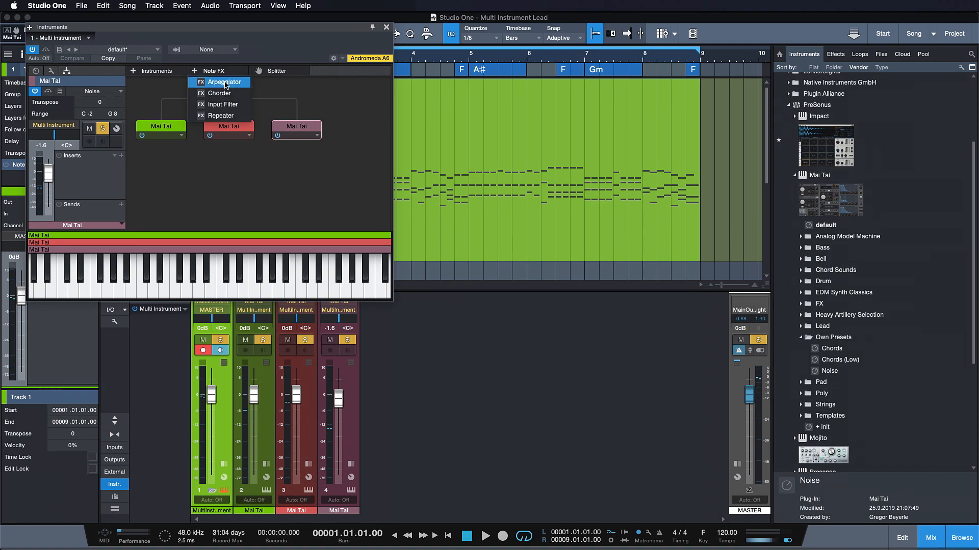
{"action": "mouse_move", "coordinate": [220, 116]}
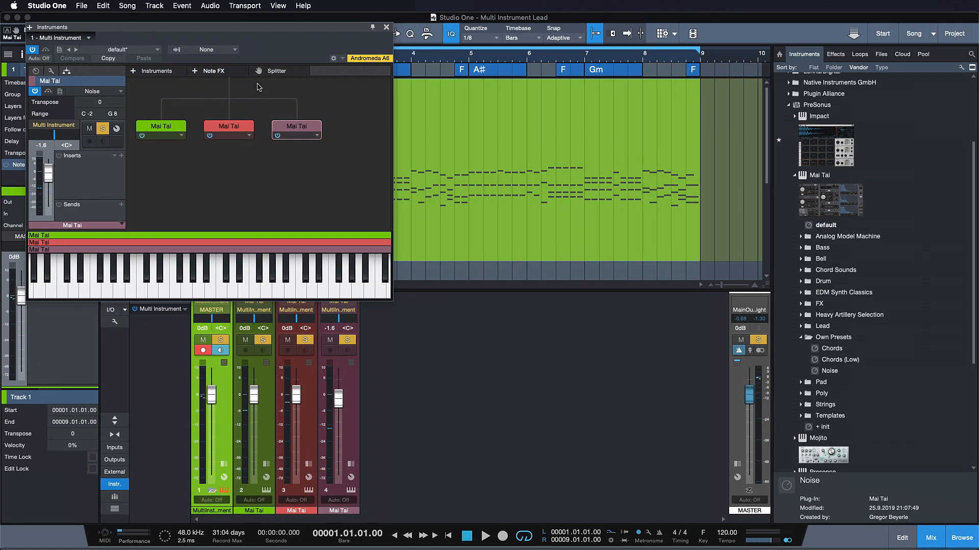
- Browse the Note FX list: Arpeggiator, Chorder, Input Filter, Repeater
{"action": "left_click", "coordinate": [211, 70]}
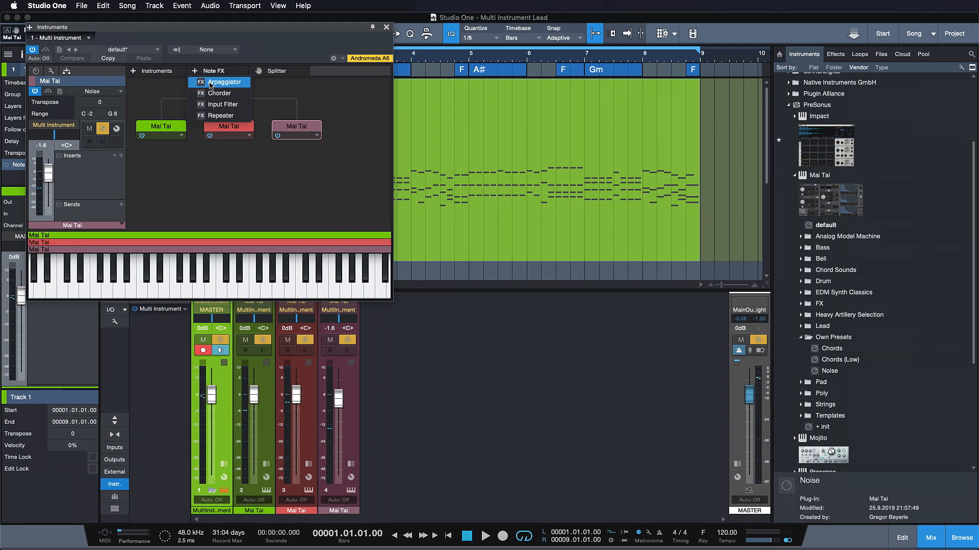
{"action": "left_click", "coordinate": [220, 82]}
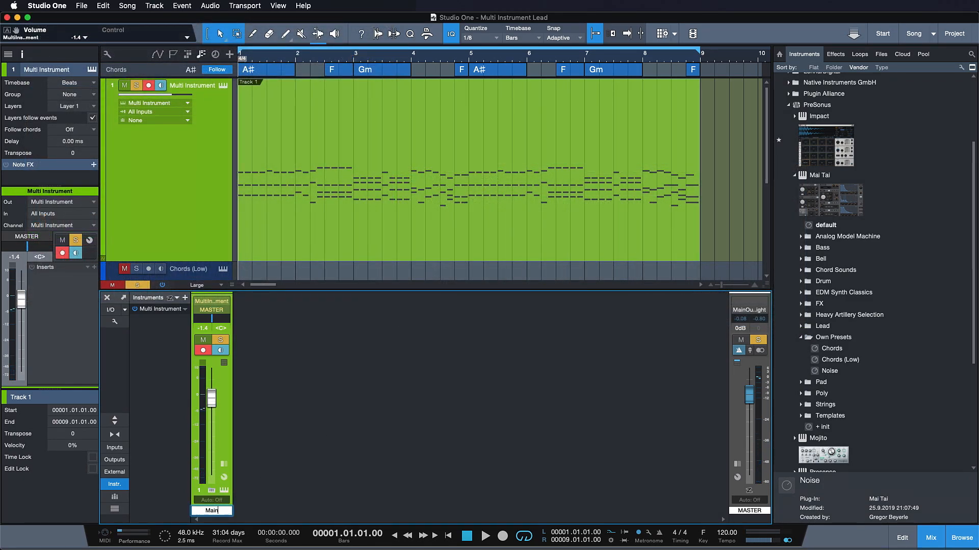
- Name the Multi Instrument channel 'Main Lead'
{"action": "type", "text": "Main Lead"}
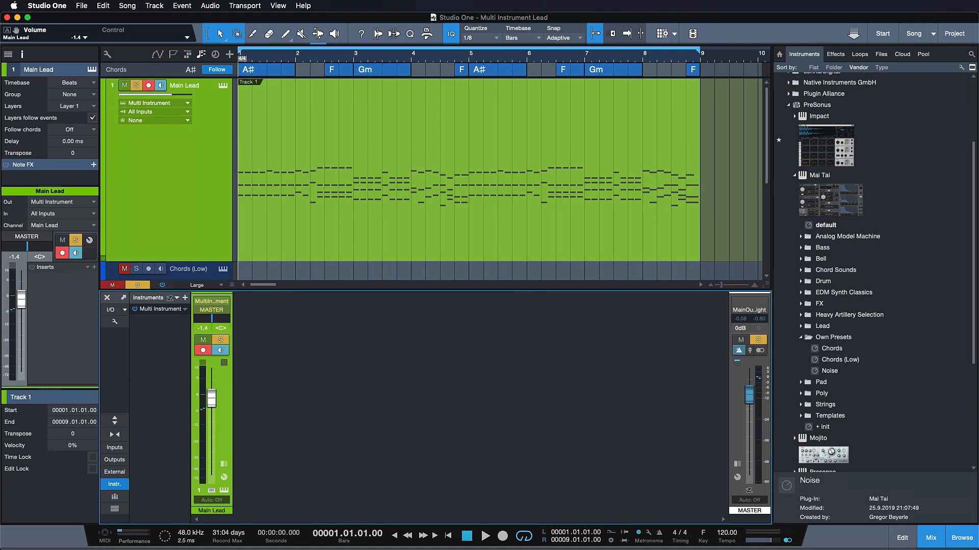